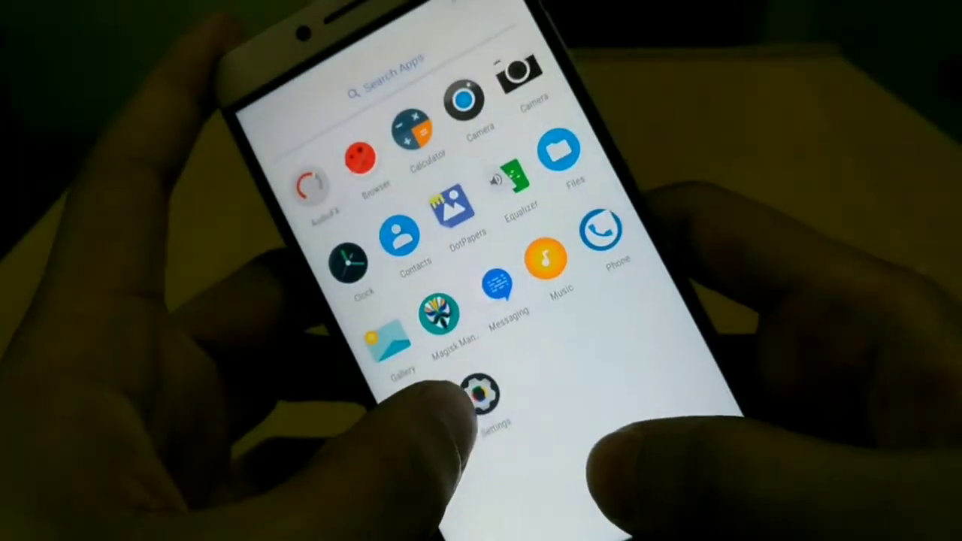
Step: Launch the Settings app from the app drawer to reach the main settings list
click(481, 393)
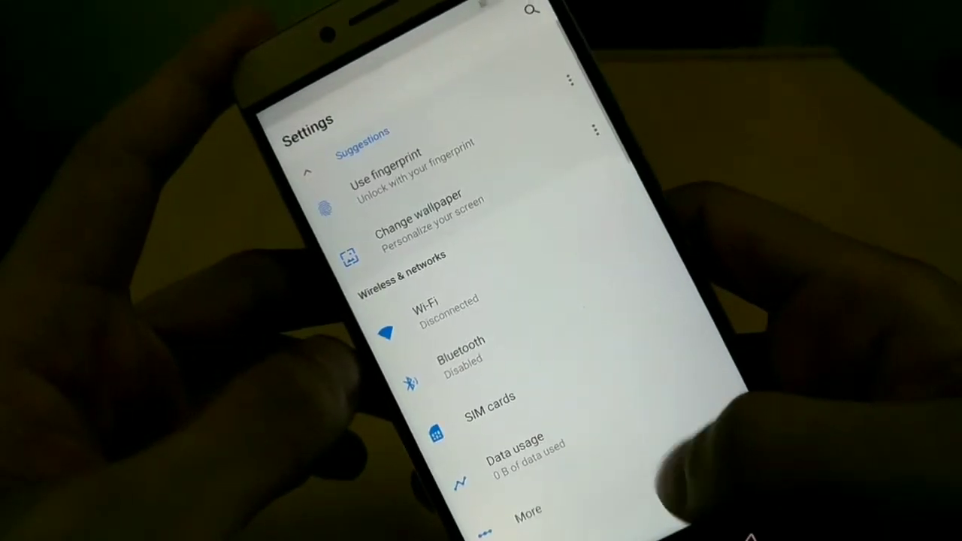